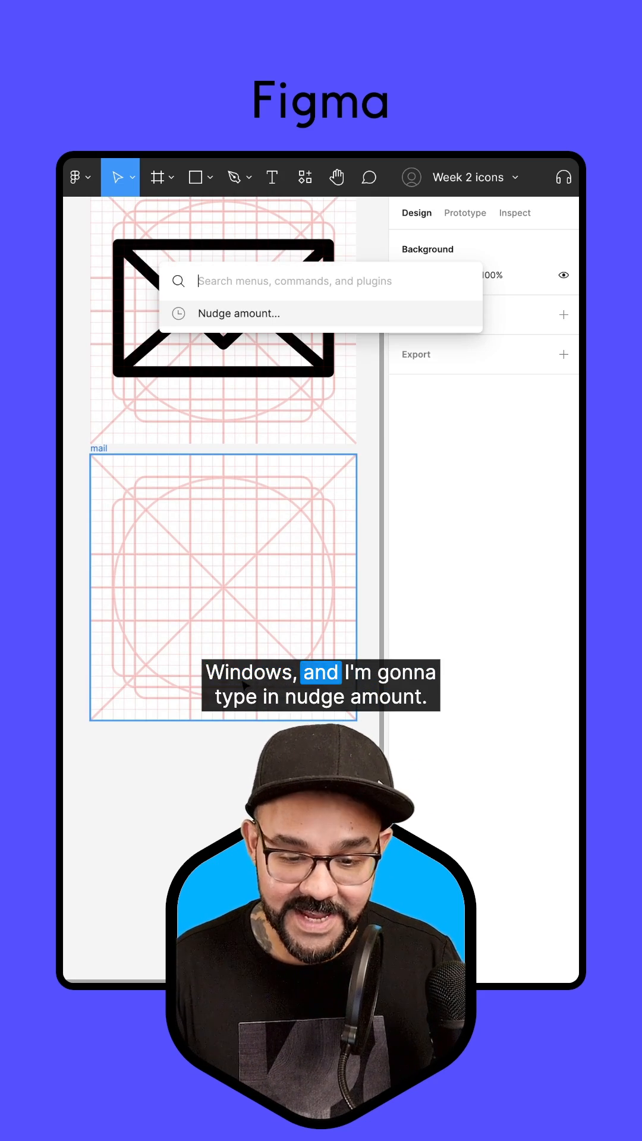
Step: Choose the Nudge amount command from quick actions to set the nudge value
click(237, 313)
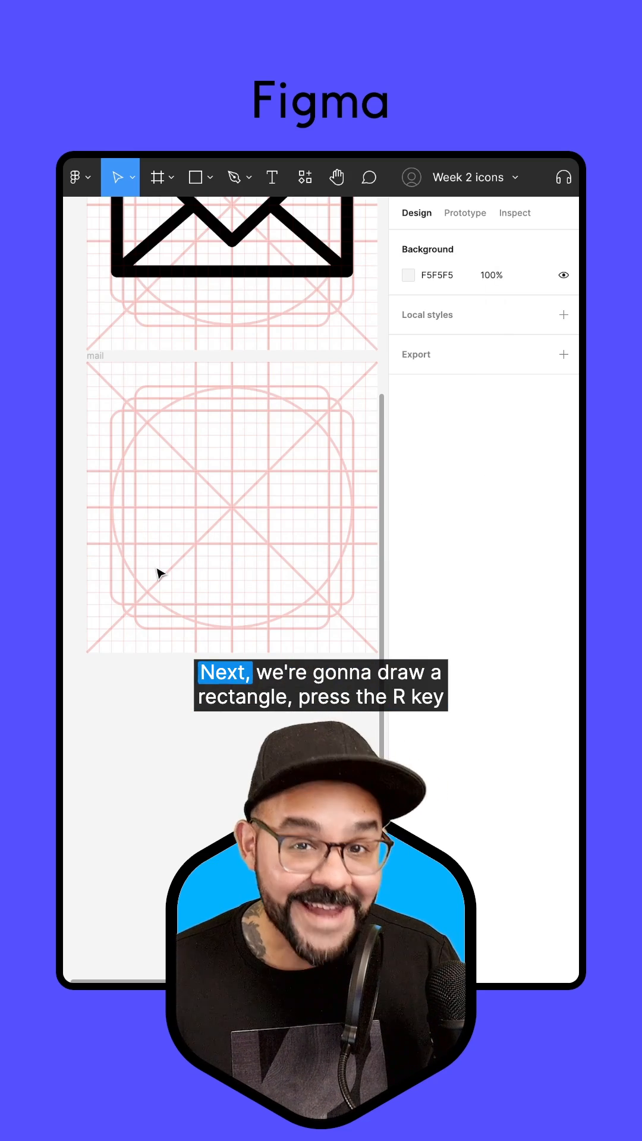
Step: Draw a 20×12 rectangle at X 2, Y 6 in the mail frame with R
key(r)
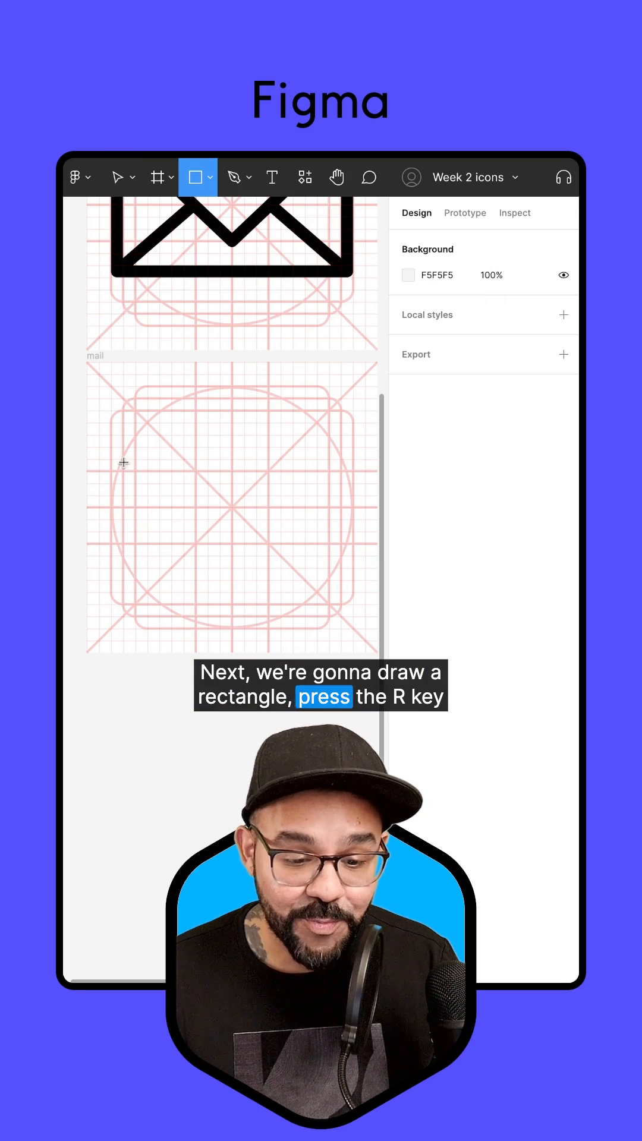
drag(130, 480, 331, 570)
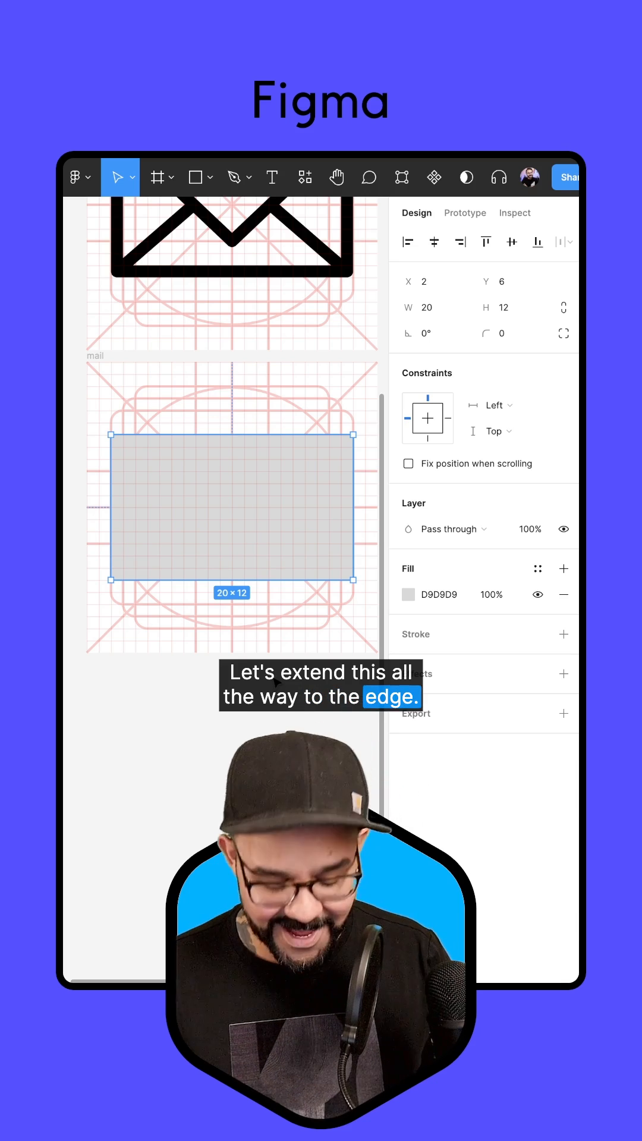
Step: Swap the rectangle's fill to a stroke and set the stroke colour to 000000
key(shift+x)
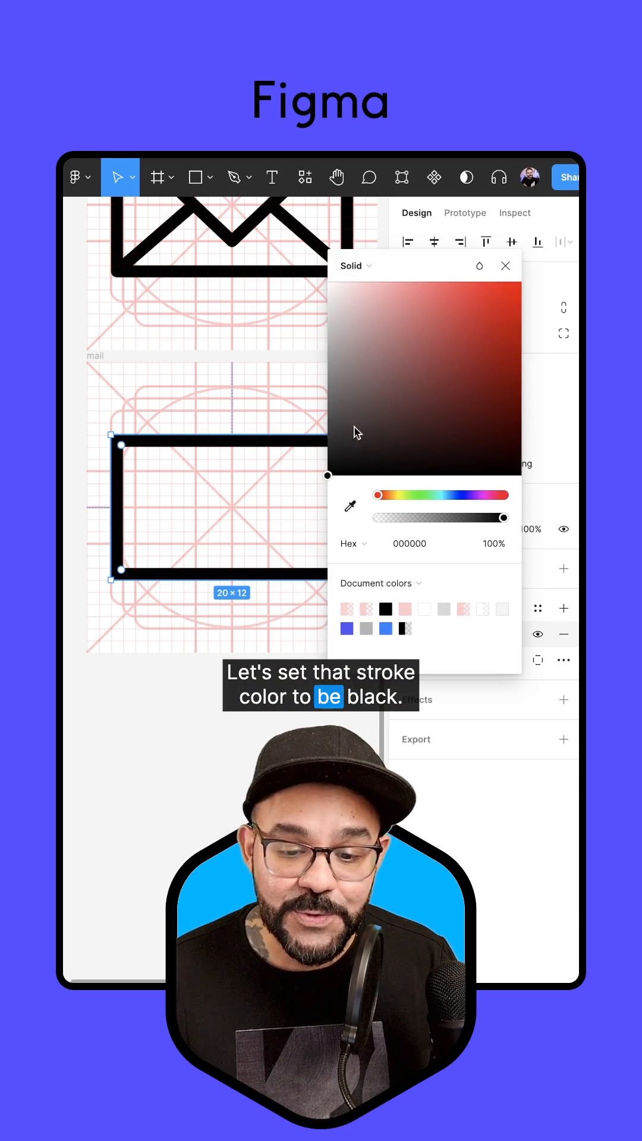
click(505, 265)
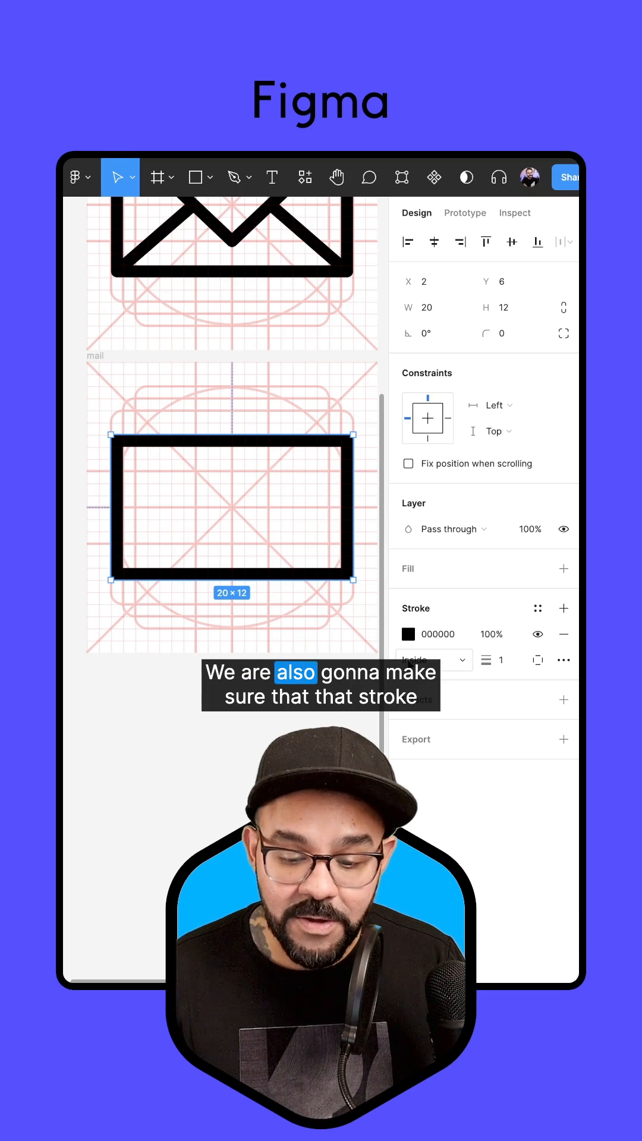
click(432, 659)
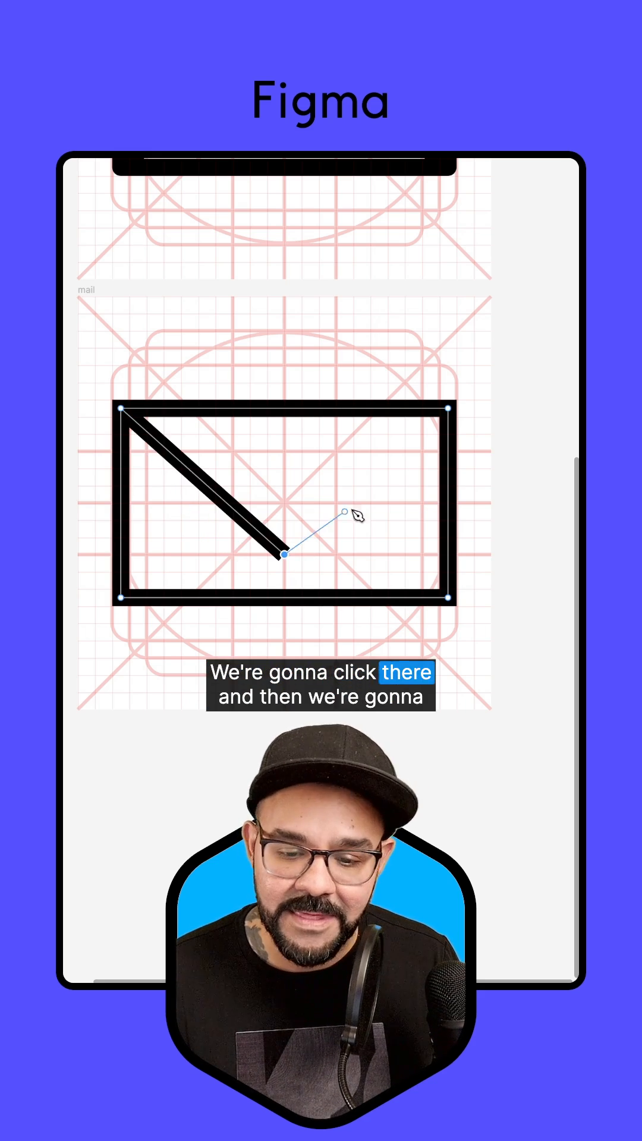
Step: Place the flap line's end point near the rectangle's centre
click(448, 408)
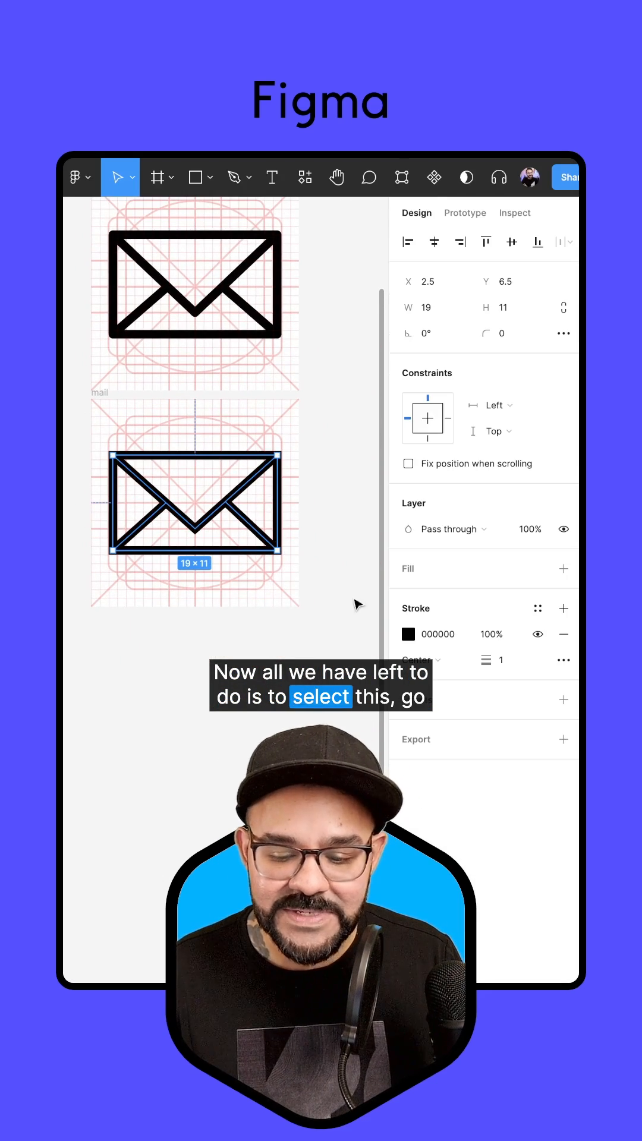
Step: Open the Advanced stroke options in the envelope's Stroke section
click(563, 659)
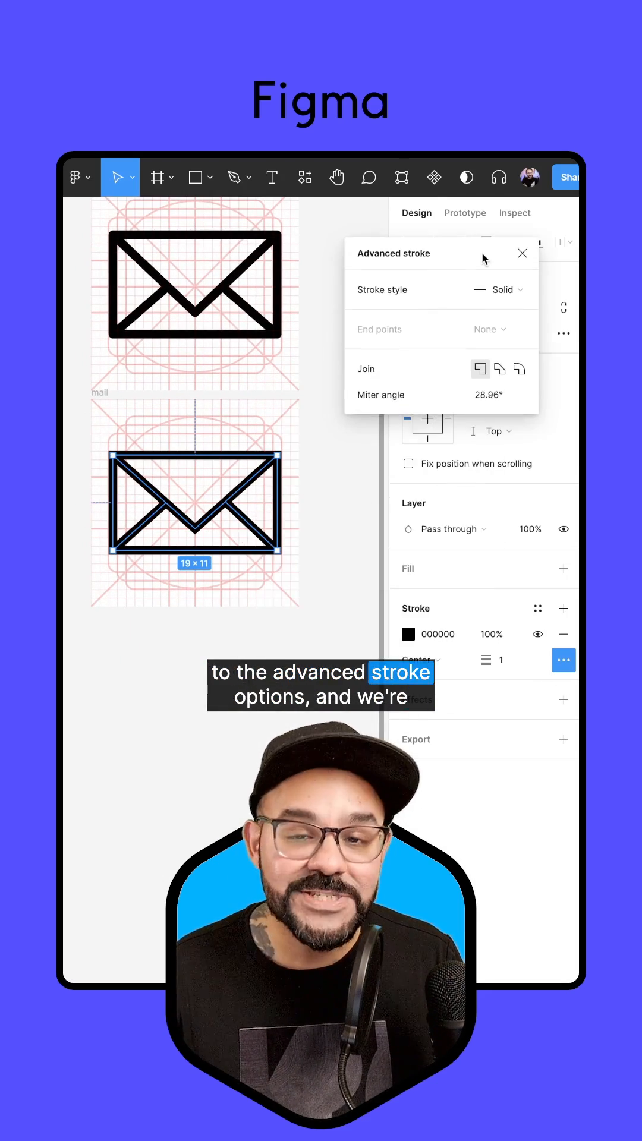